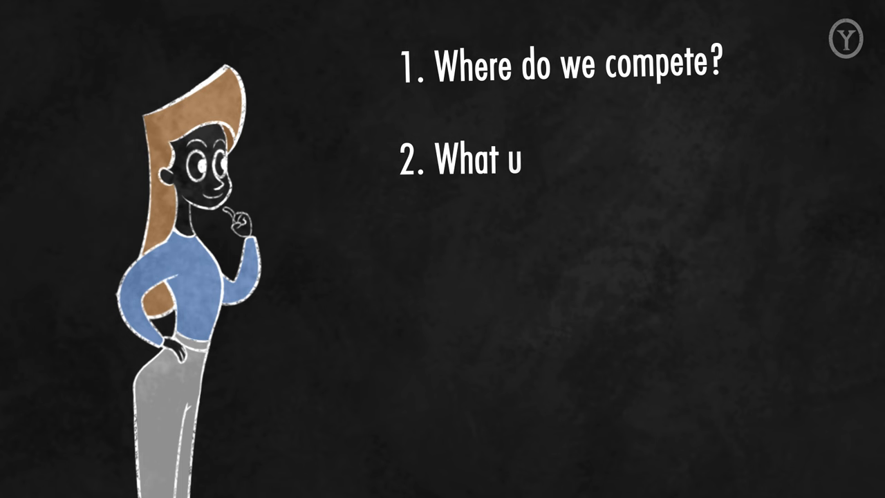
type("nique value do we offer to customers?")
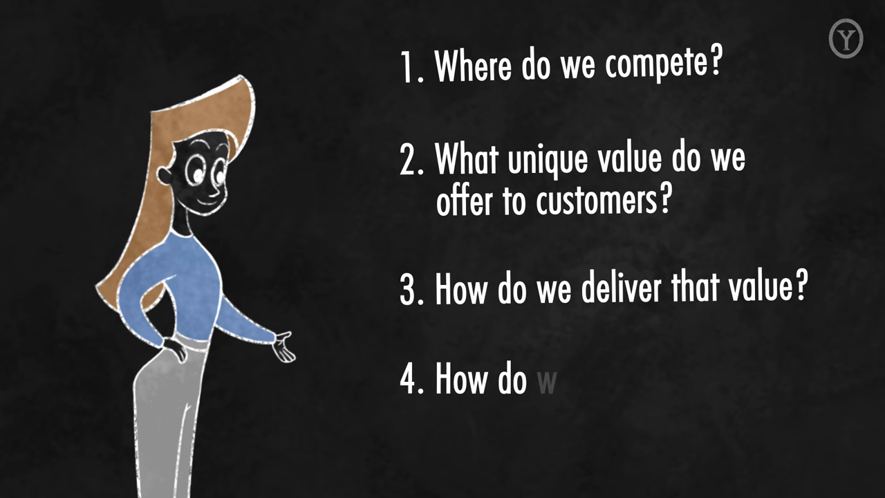
type("we sustain our ability to deli")
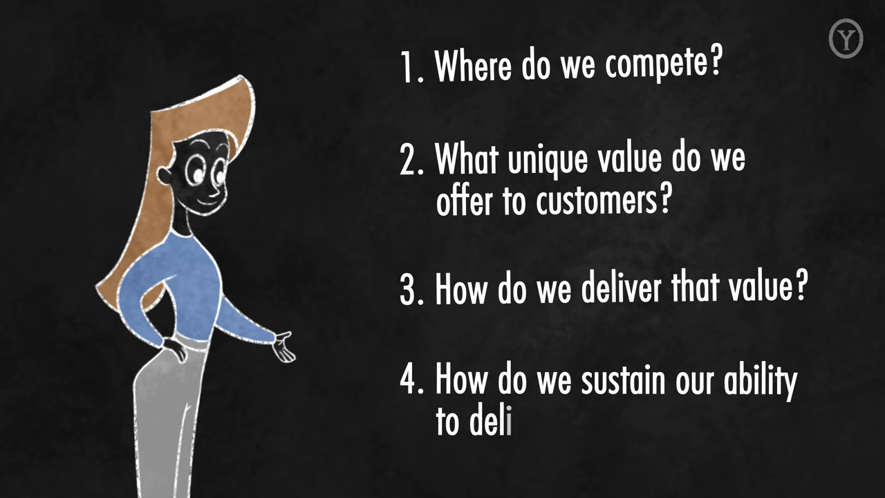